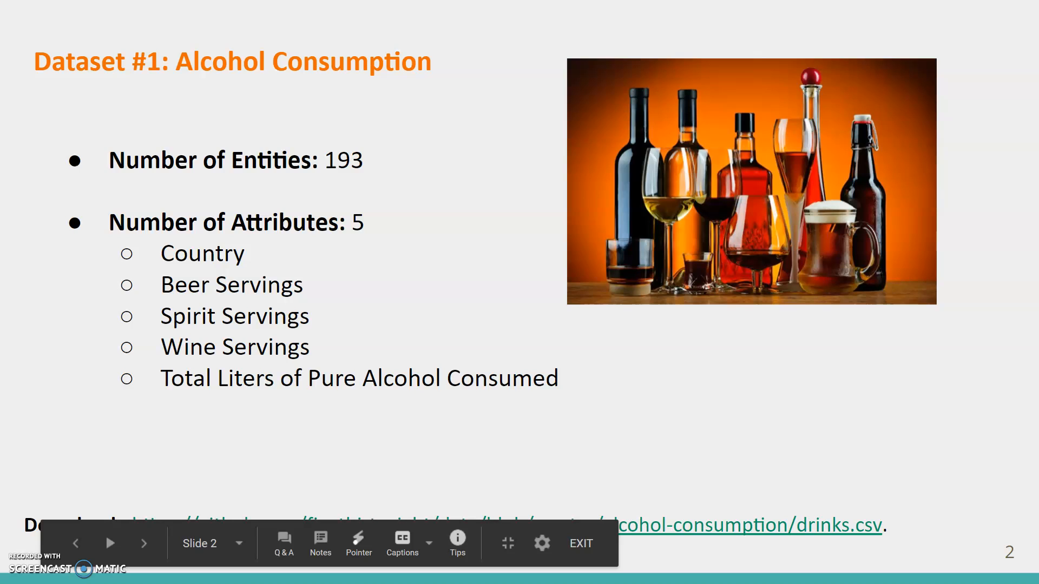
Scroll the American Ninja Warrior sheet to review its Questions table and 'Thanks for Watching!' note
left_click(144, 544)
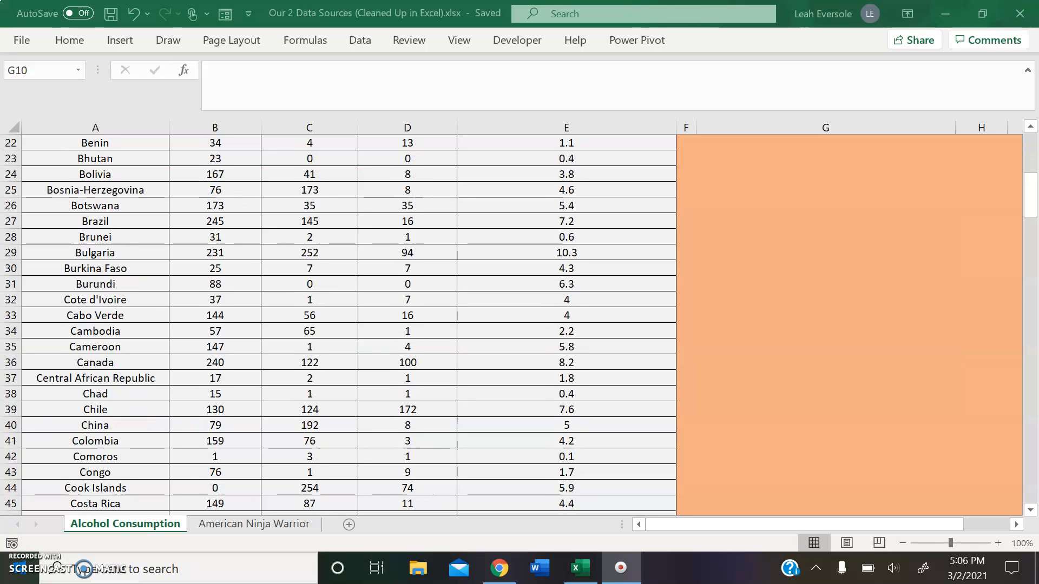
scroll("down", 3)
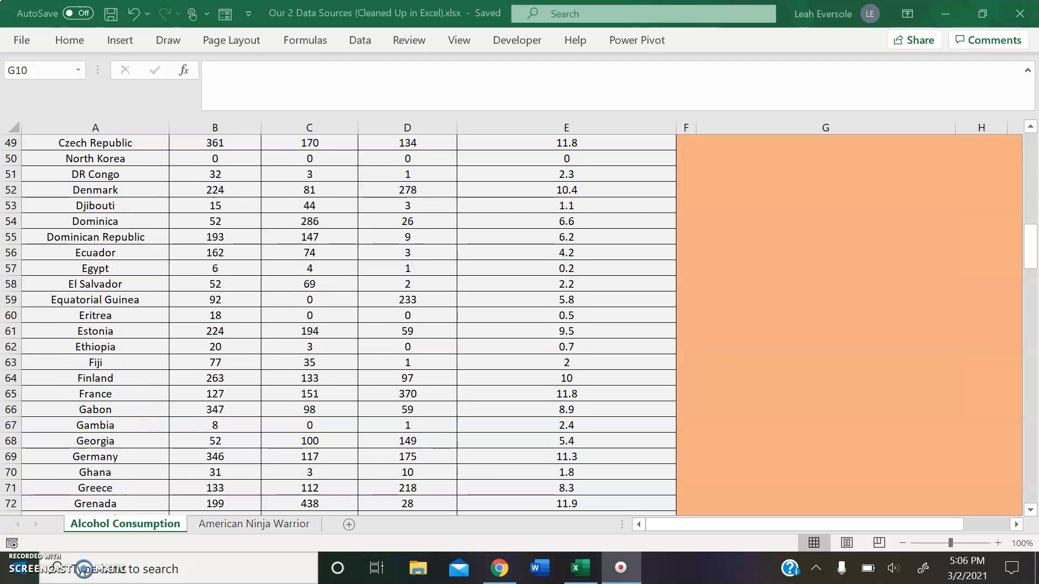
scroll("down", 3)
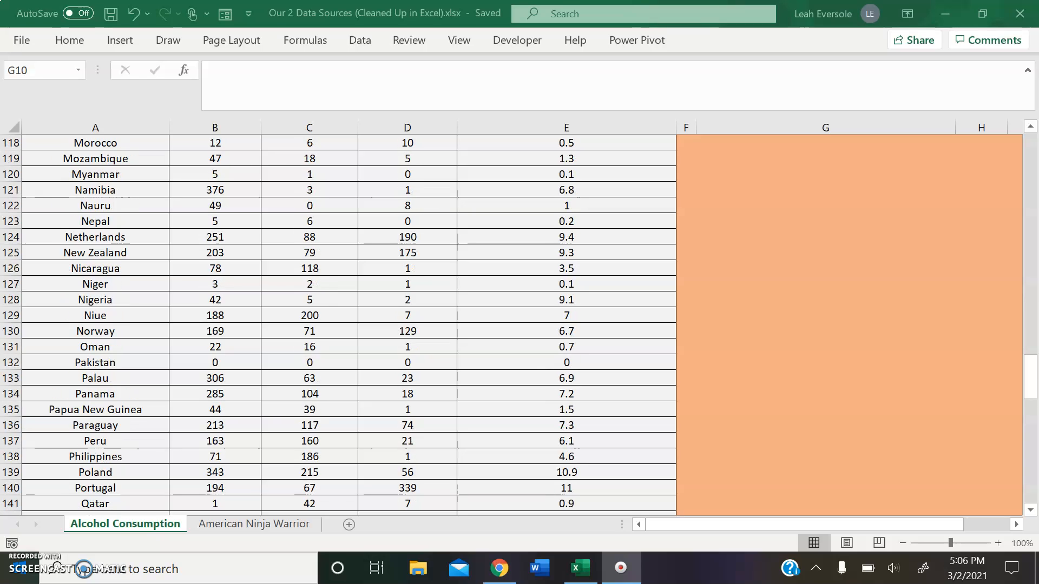
scroll("down", 3)
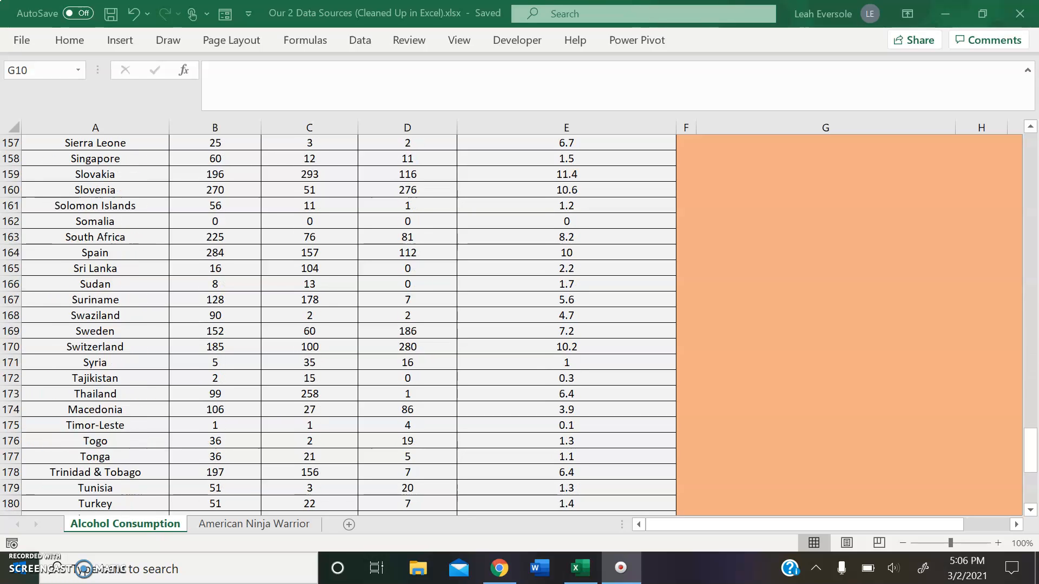
scroll("down", 3)
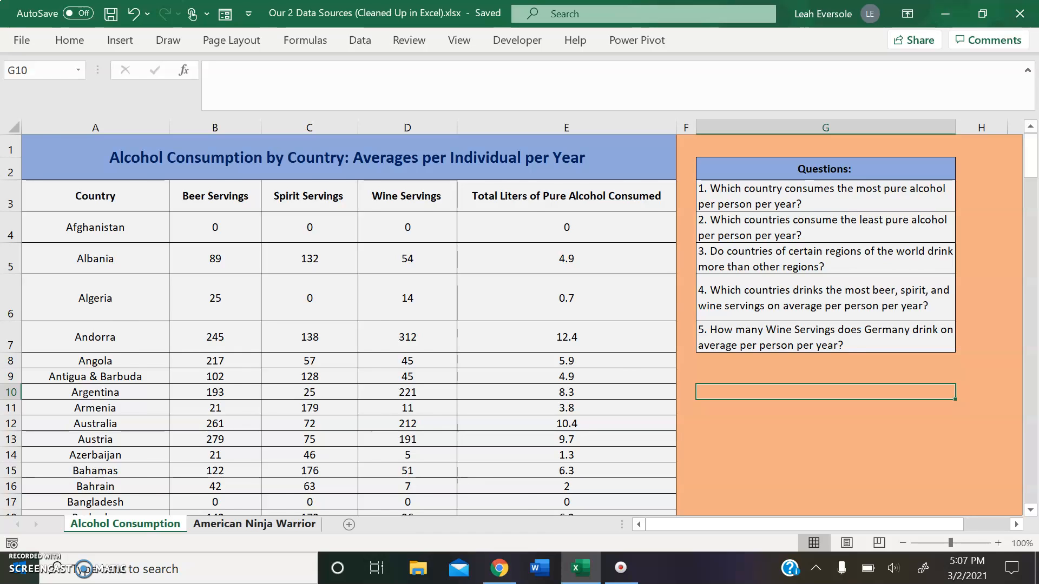
left_click(254, 523)
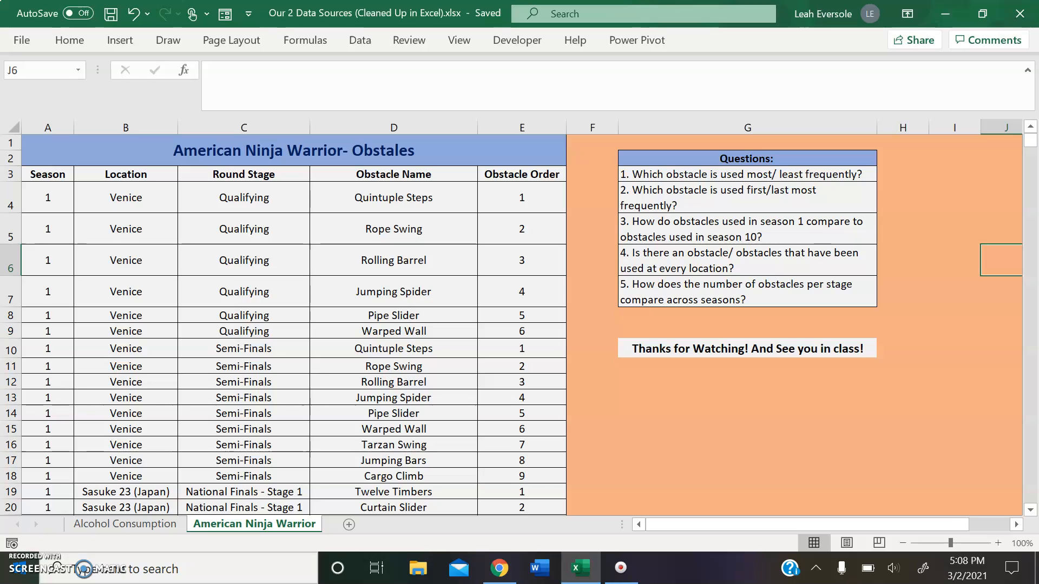
scroll("down", 3)
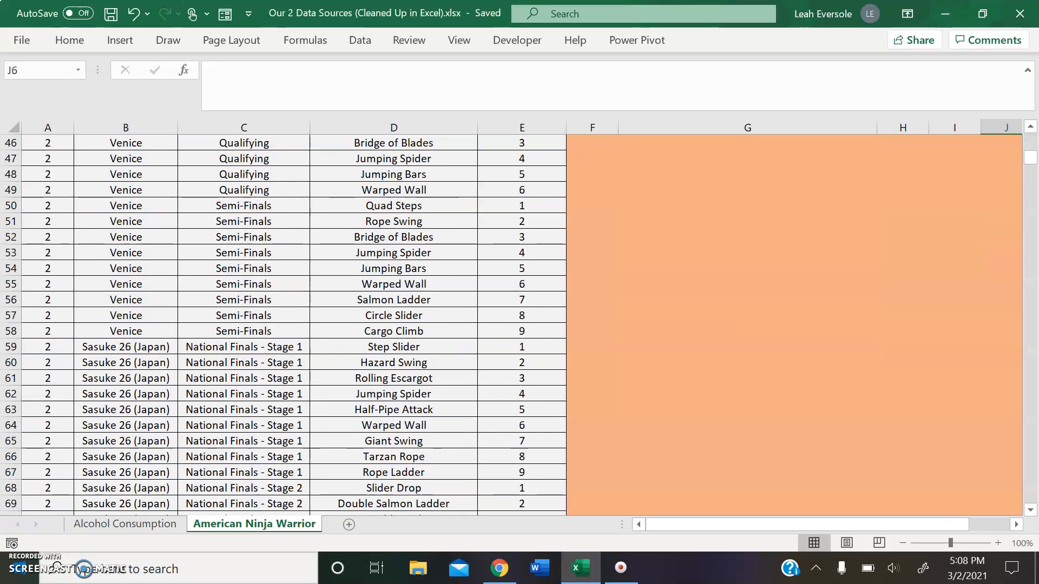
scroll("down", 3)
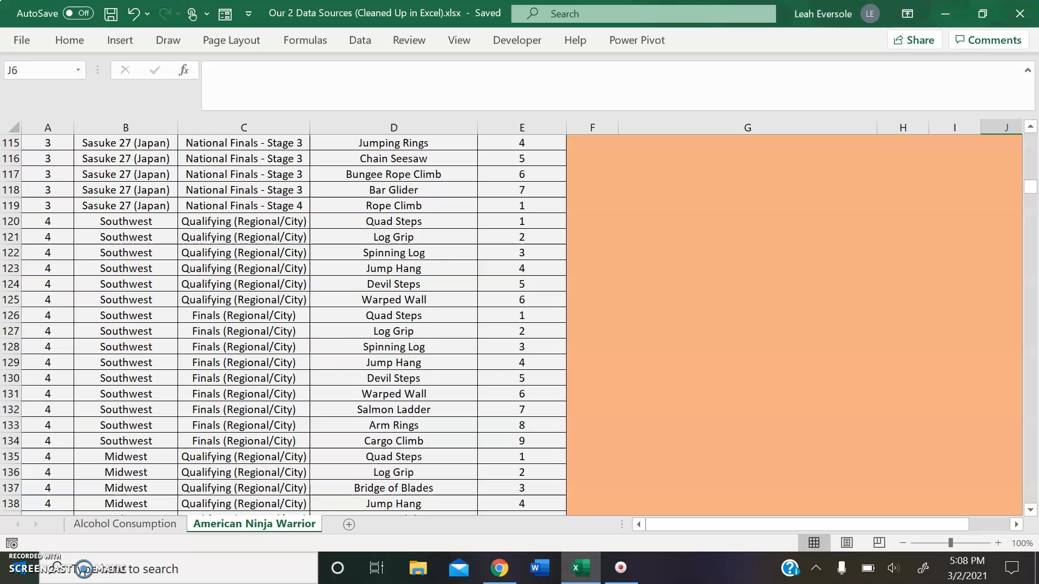
scroll("down", 3)
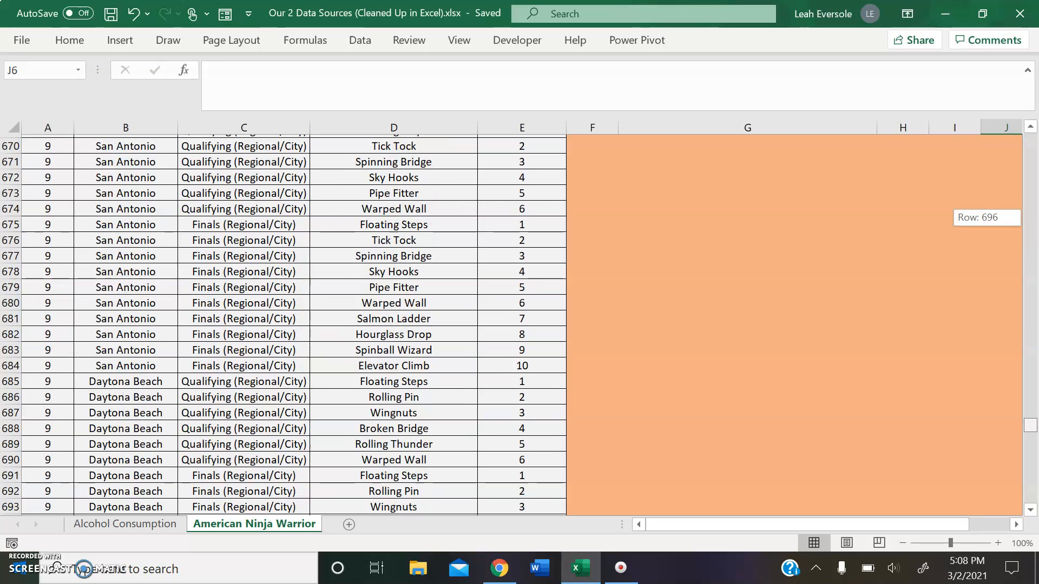
scroll("down", 3)
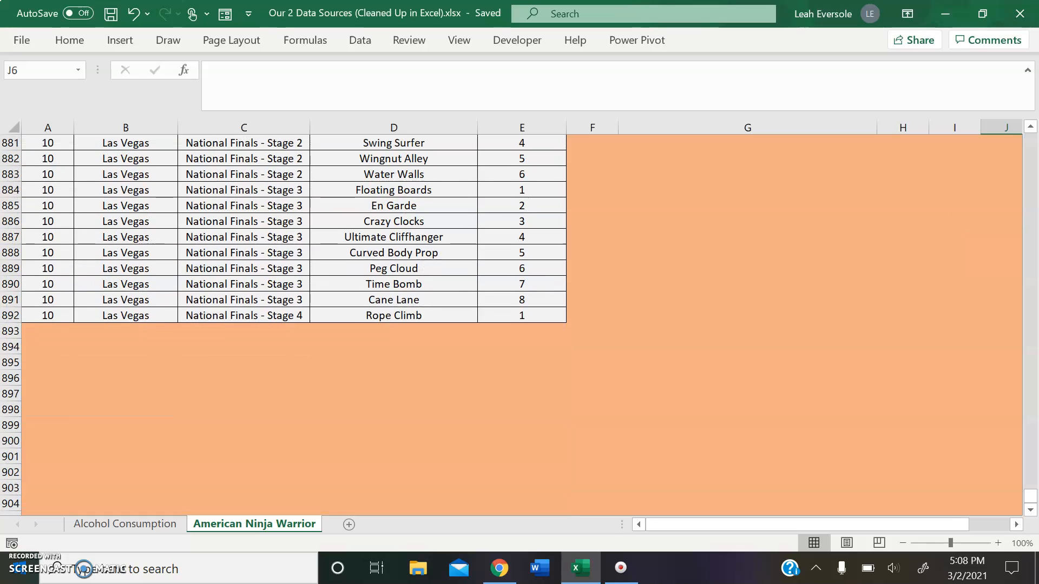